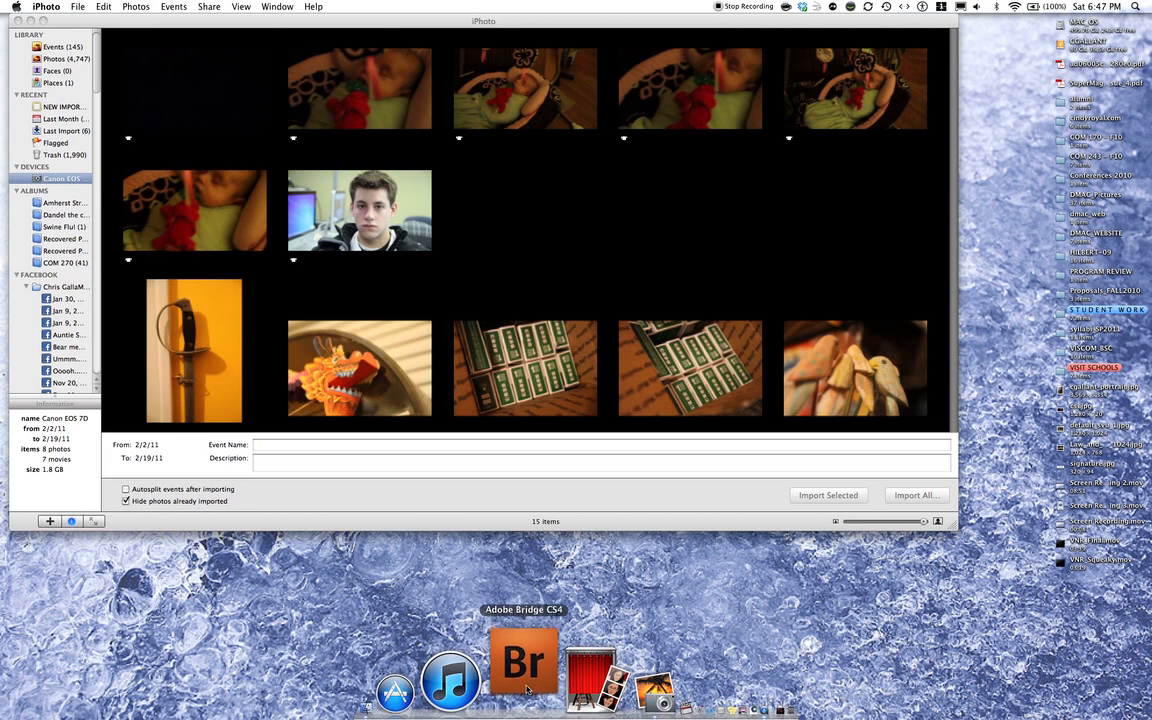
Launch Adobe Bridge CS4 from the Dock while the Canon camera import view stays open
click(520, 672)
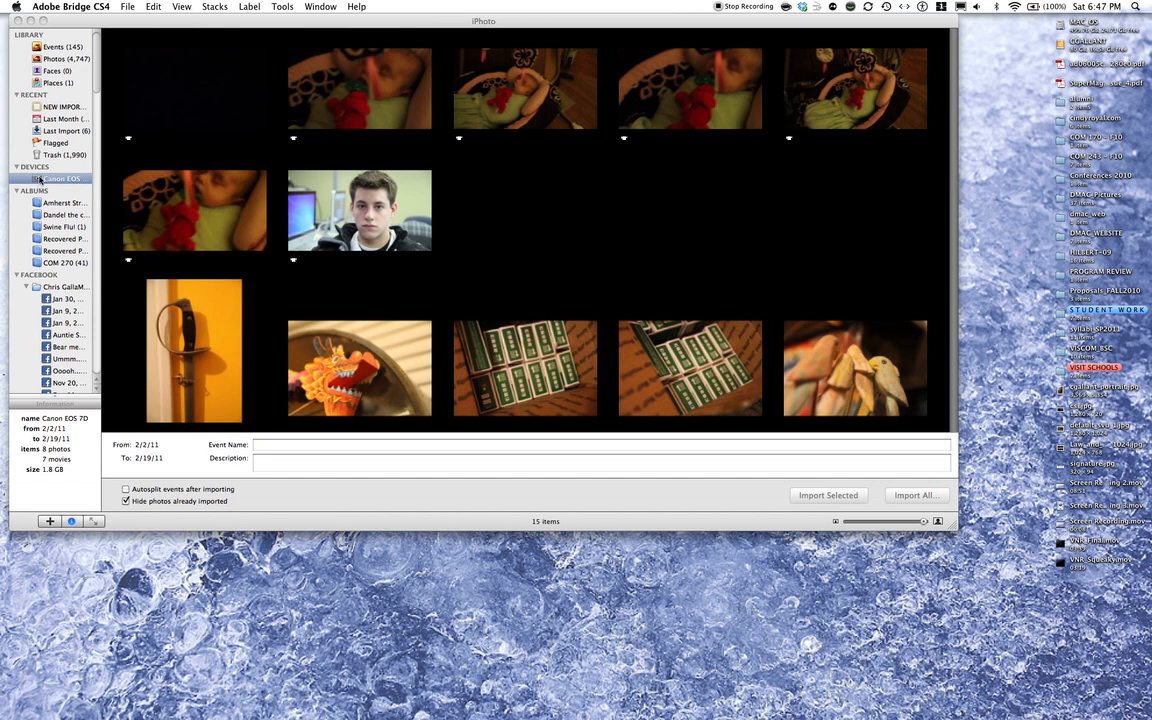